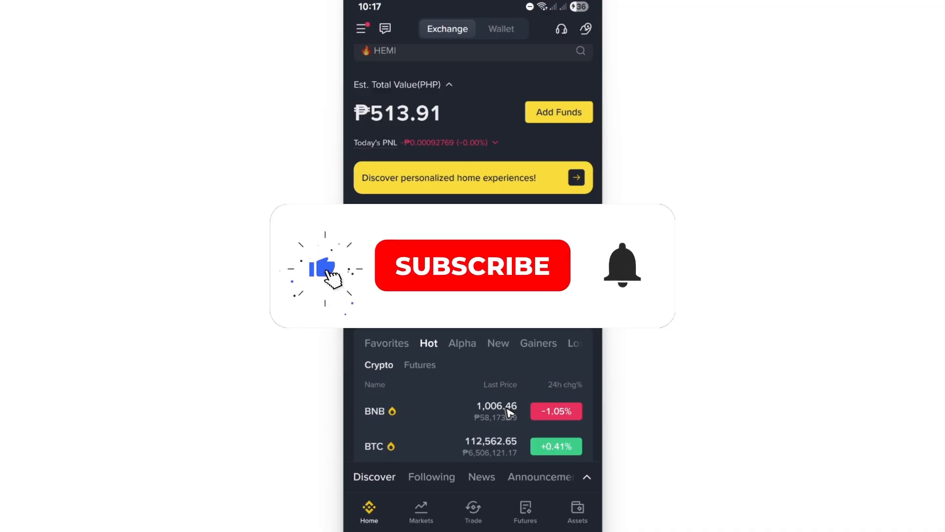
- Reach the Settings page through the profile menu and scroll through its options
left_click(471, 266)
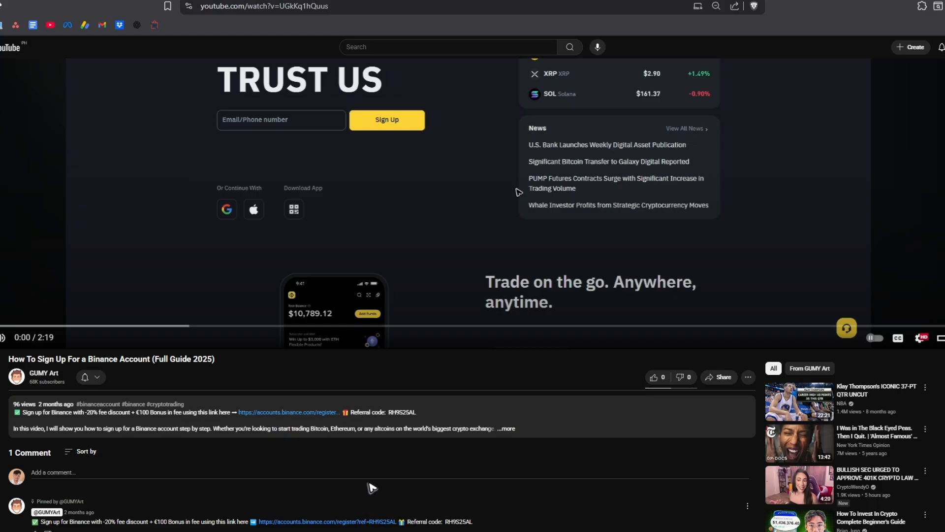
mouse_move(340, 522)
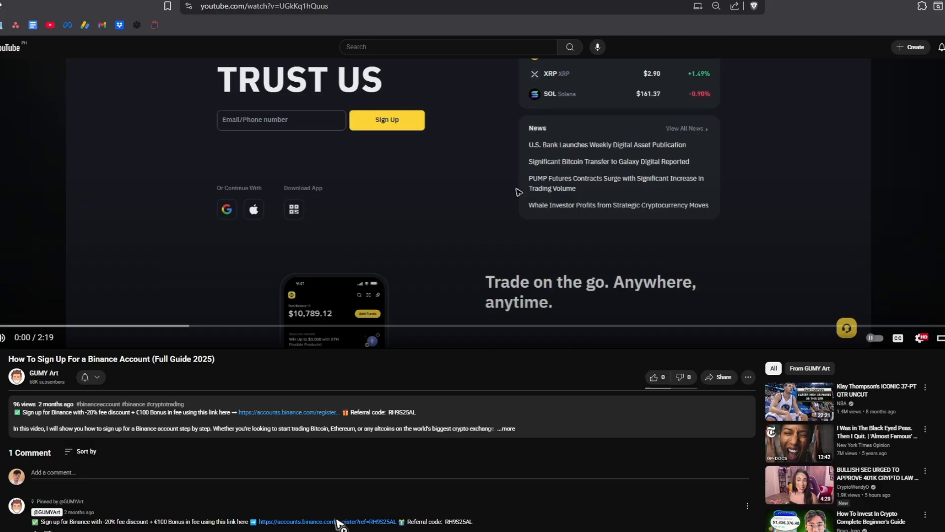
mouse_move(377, 310)
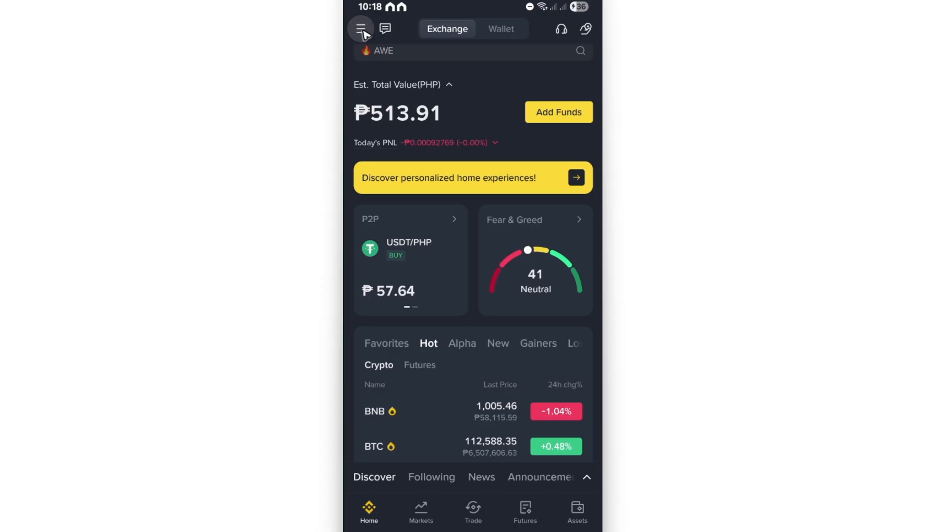
left_click(360, 29)
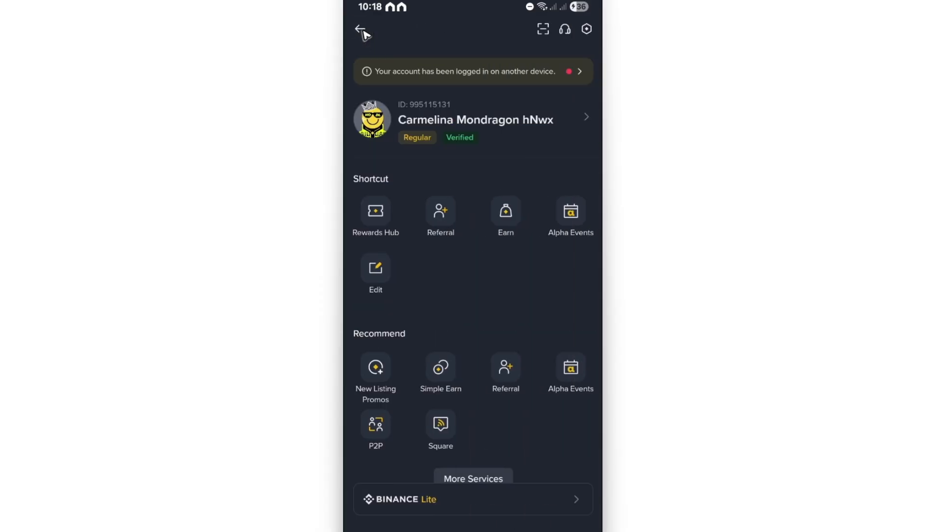
mouse_move(593, 36)
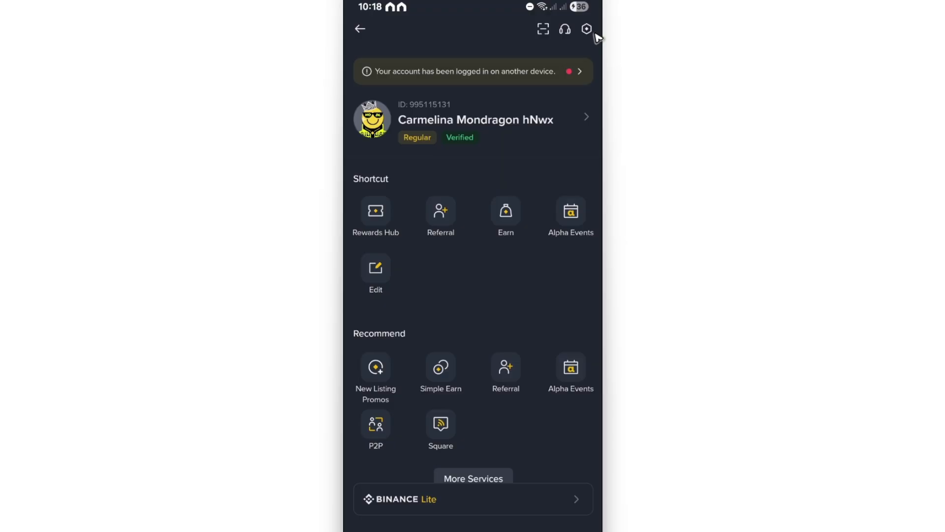
mouse_move(600, 36)
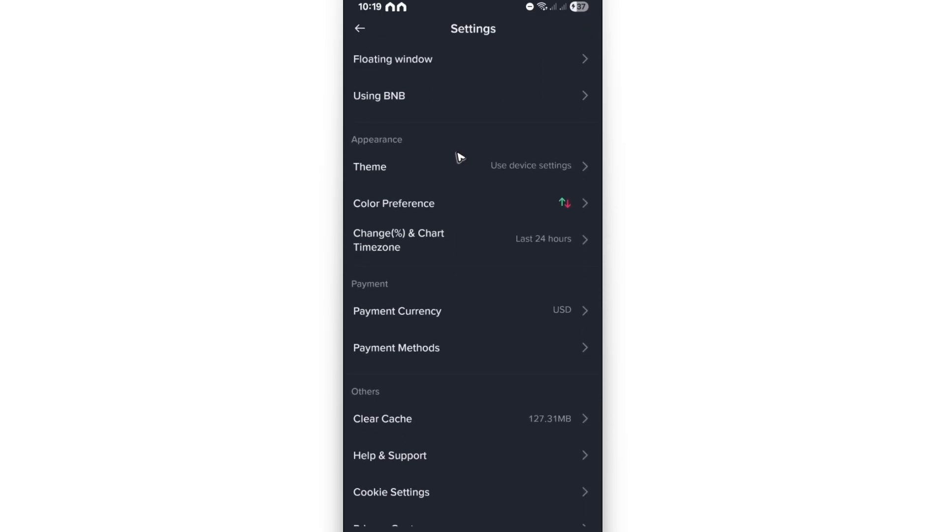
scroll("down", 3)
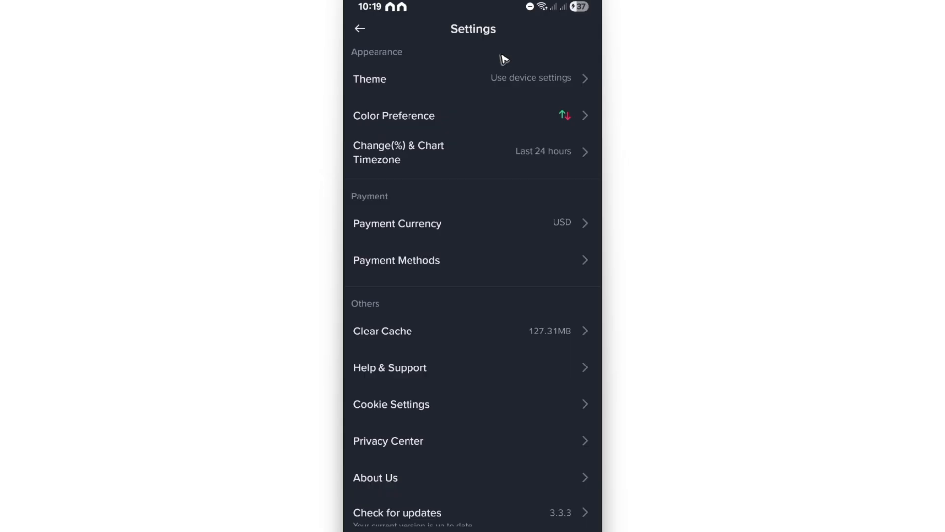
scroll("down", 3)
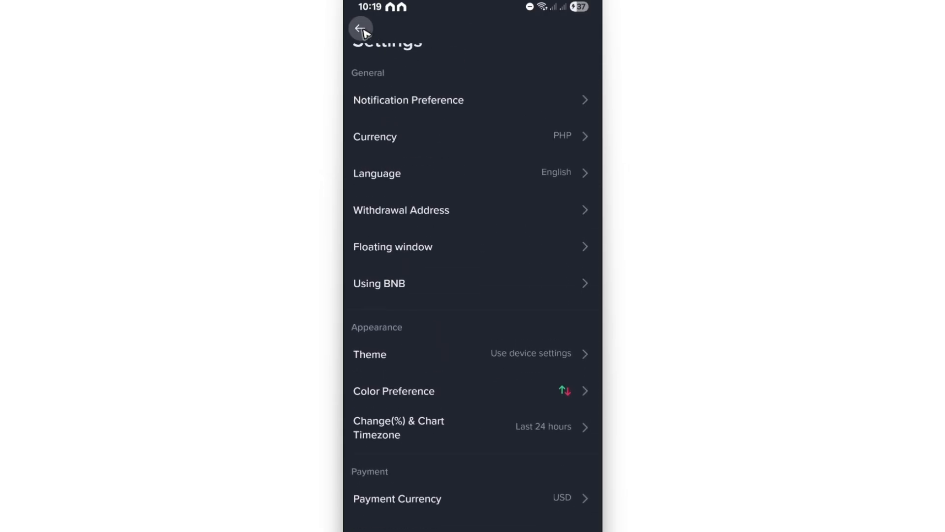
- Leave Settings and reach the Security page via Account Info
left_click(360, 28)
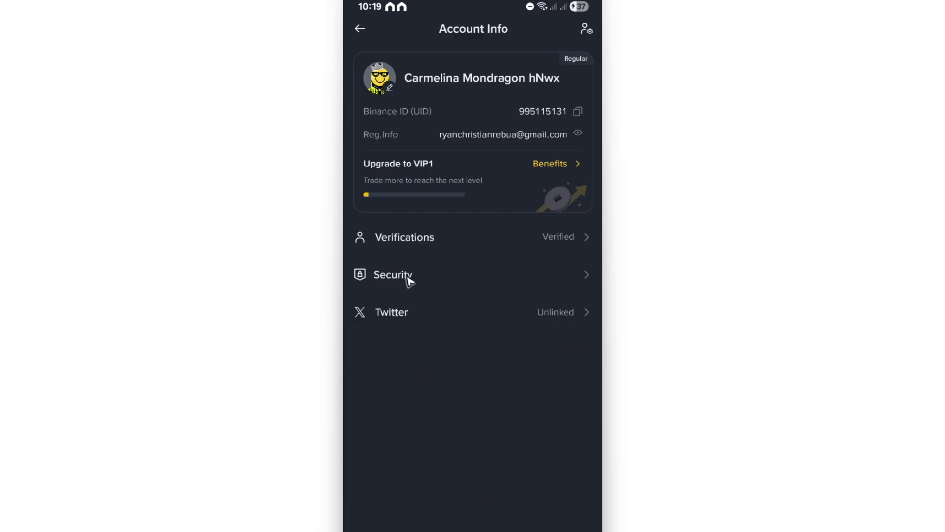
left_click(393, 274)
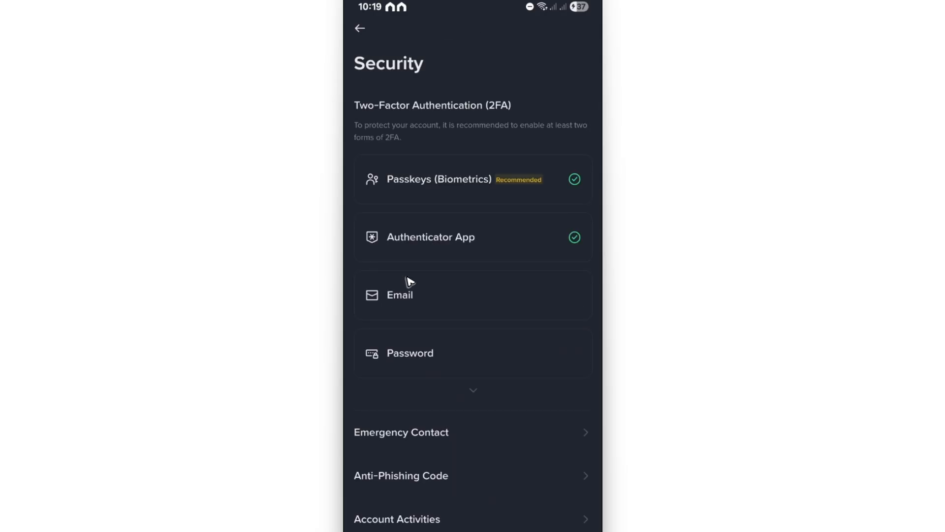
left_click(399, 295)
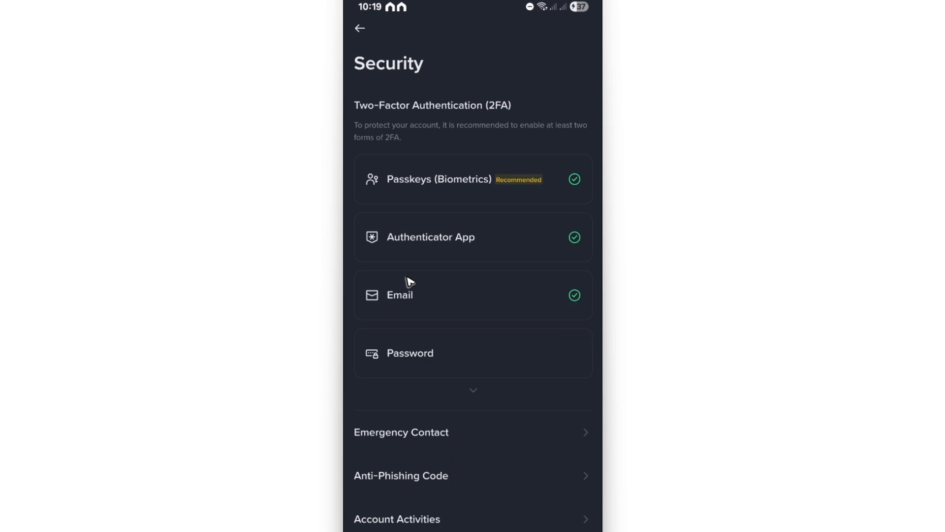
mouse_move(500, 187)
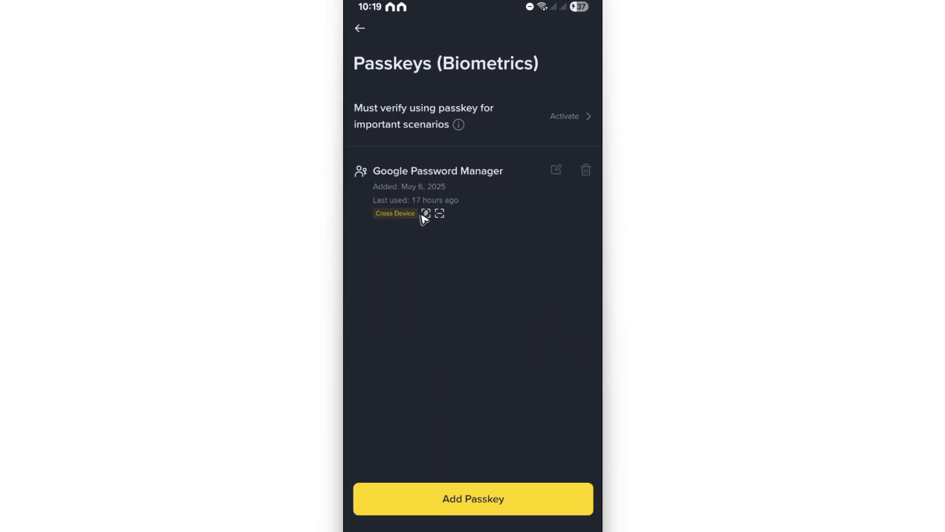
mouse_move(450, 220)
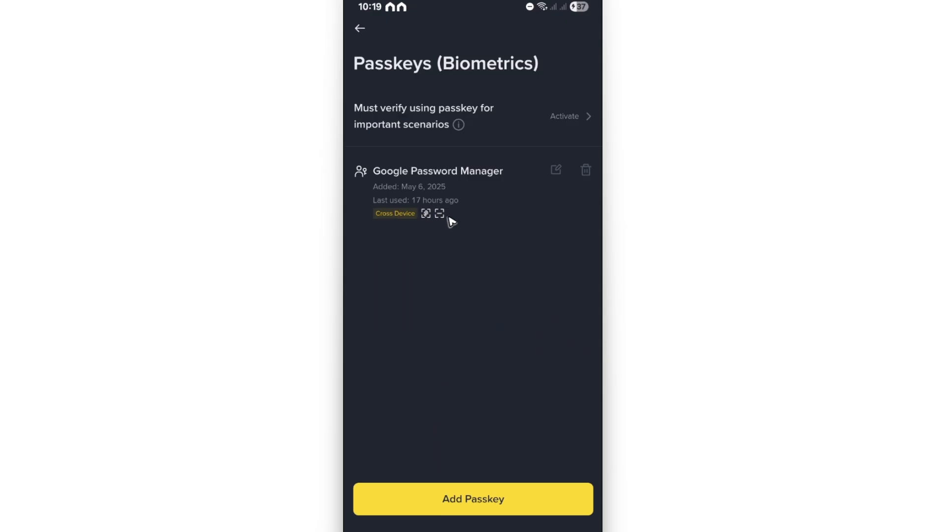
mouse_move(449, 216)
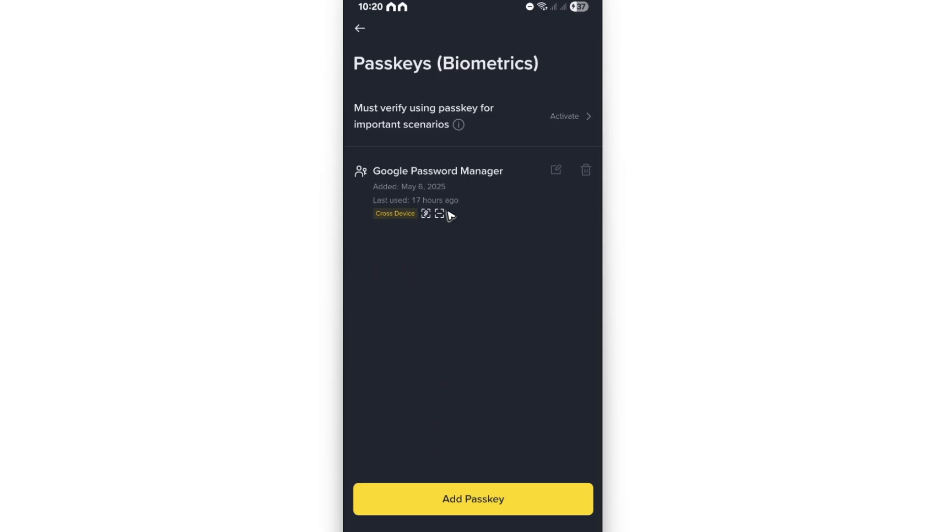
mouse_move(592, 169)
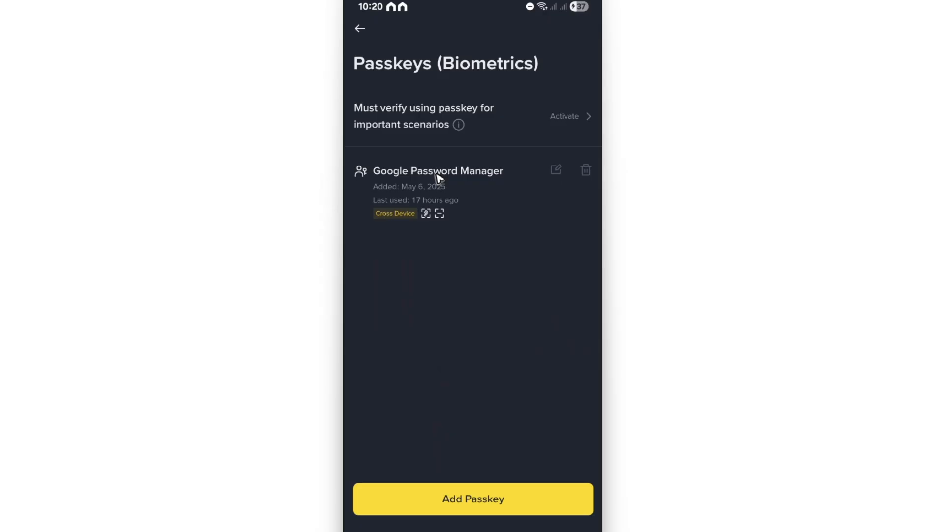
mouse_move(585, 175)
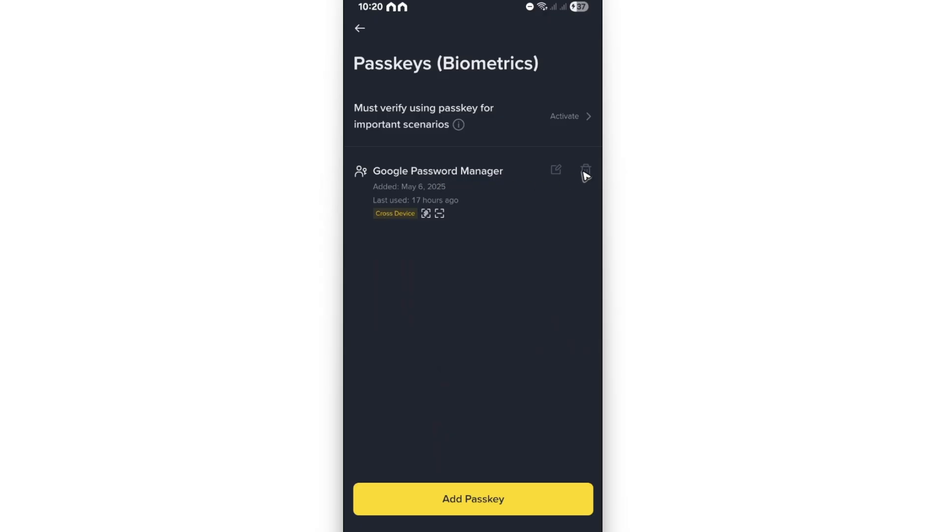
- Start removing the Google Password Manager passkey and confirm with Continue
left_click(584, 170)
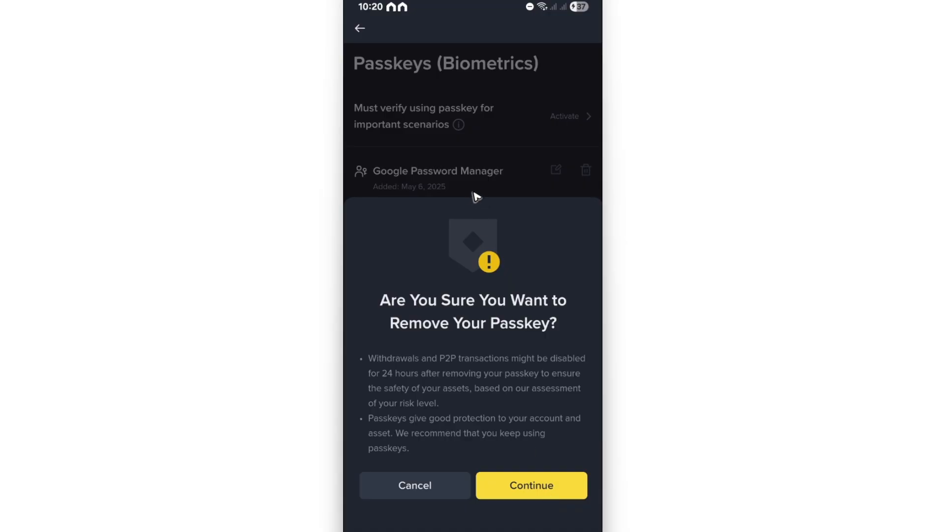
left_click(415, 484)
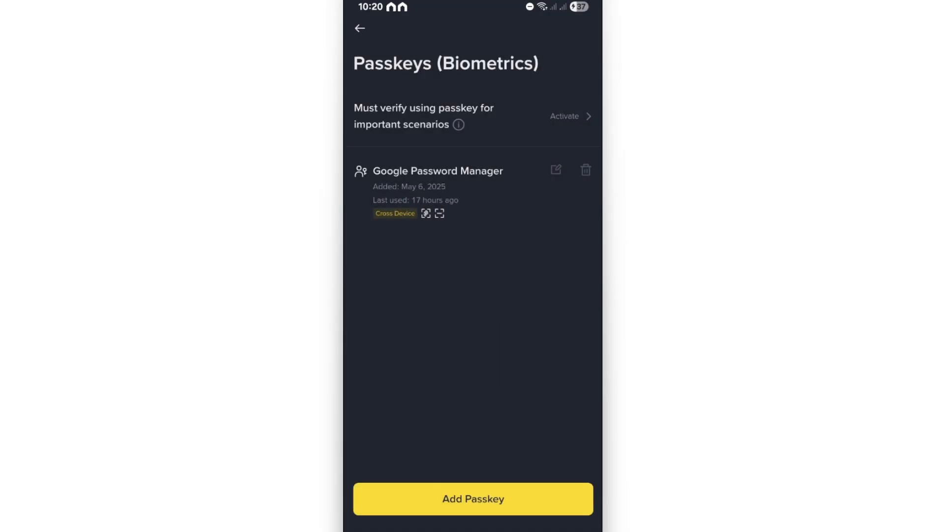